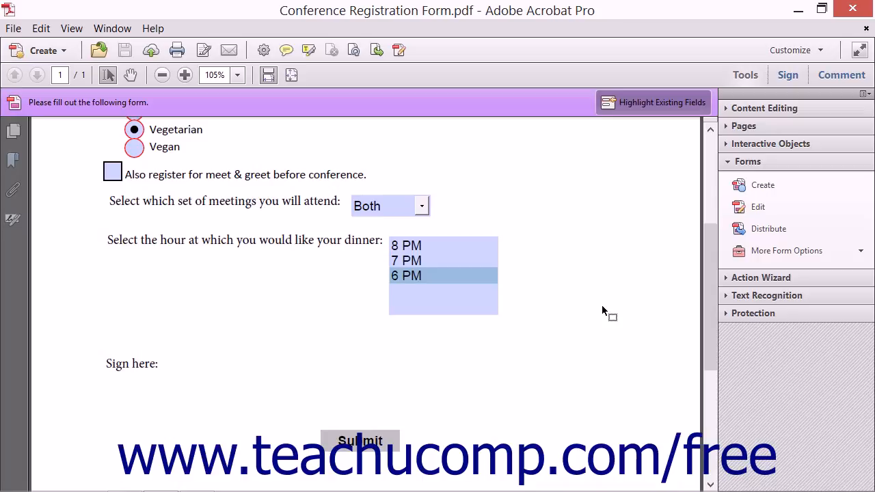
mouse_move(634, 265)
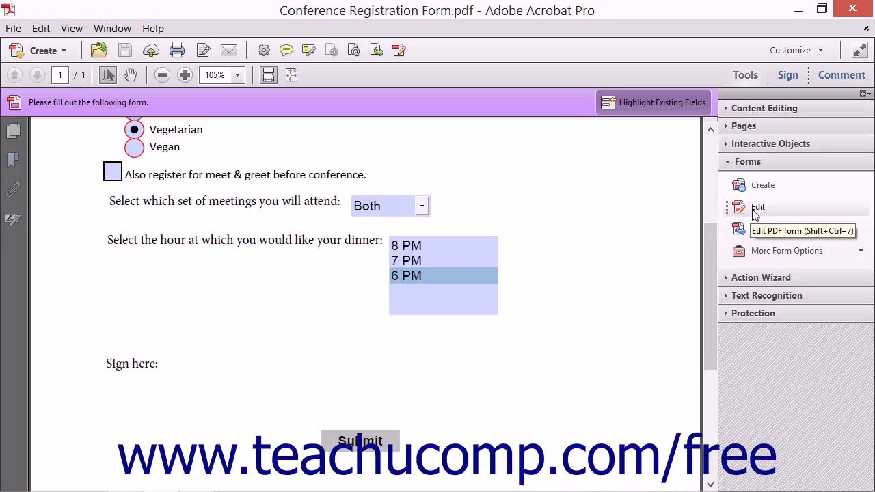
Switch the registration form into field editing to add a digital signature
click(757, 208)
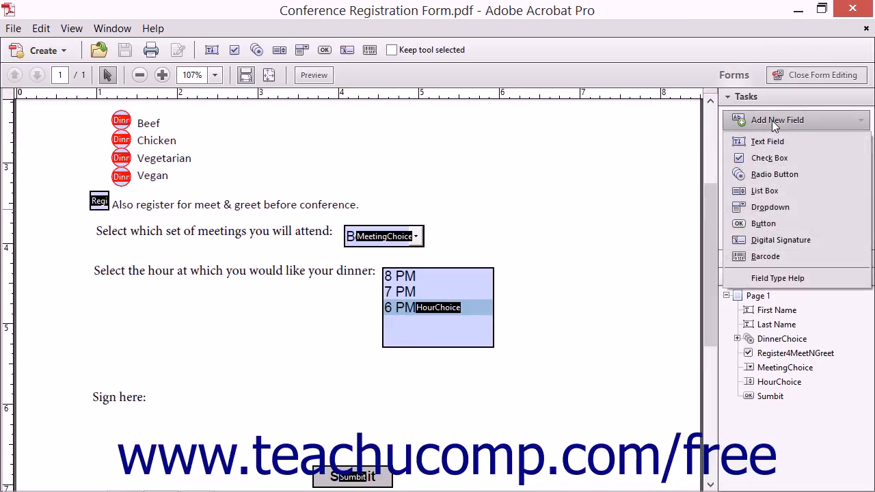
mouse_move(774, 174)
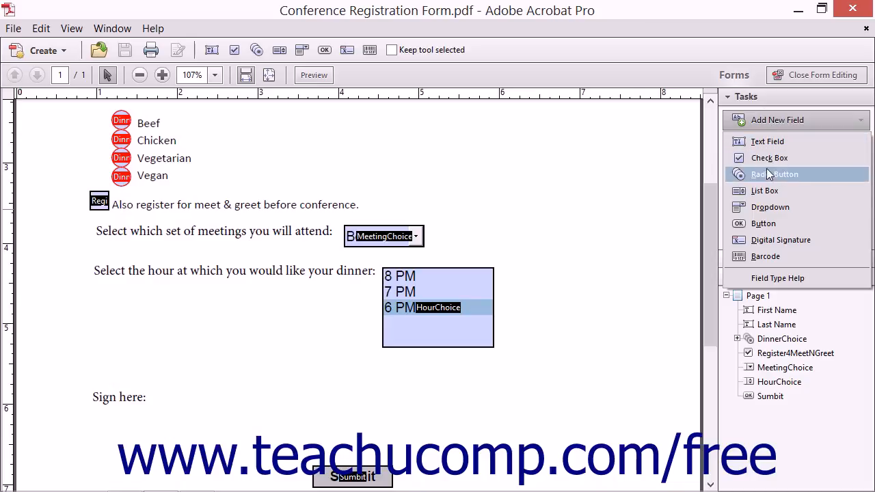
mouse_move(781, 241)
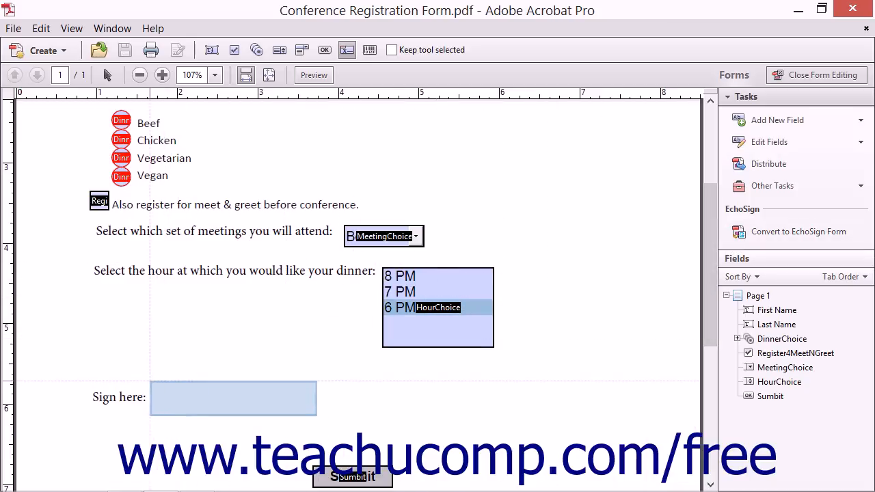
Place the Signature field beside 'Sign here' and show its General properties
click(232, 397)
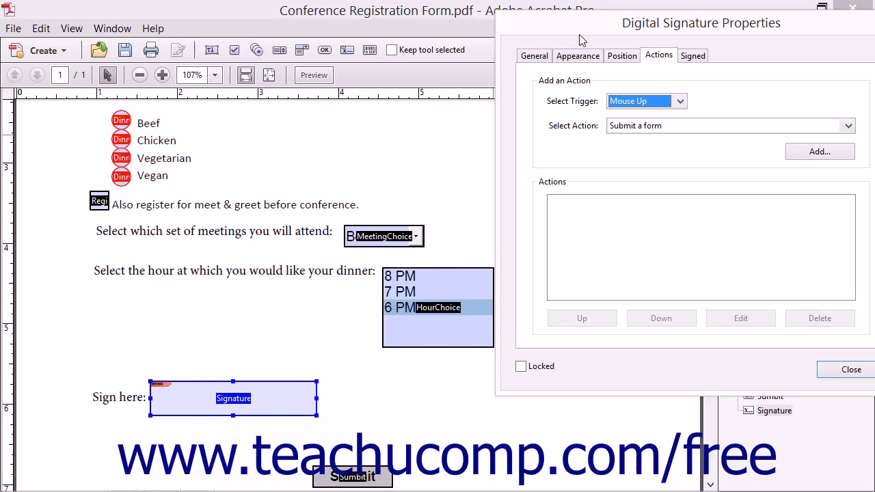
click(533, 54)
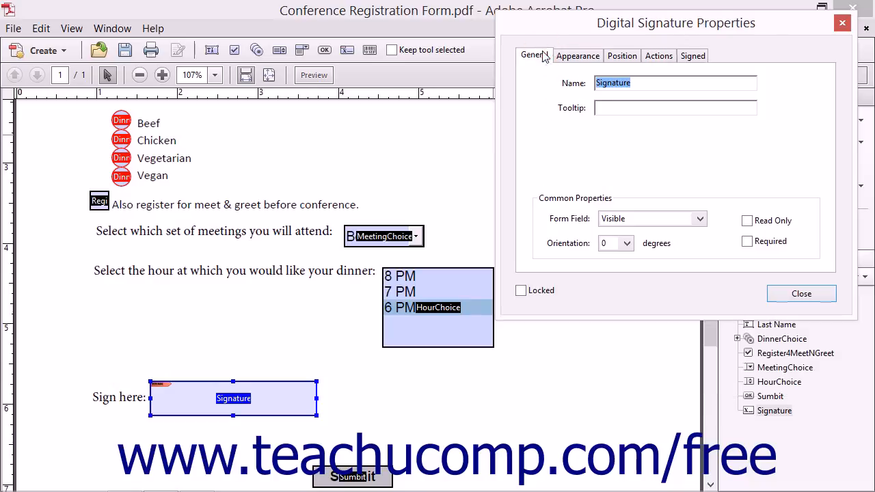